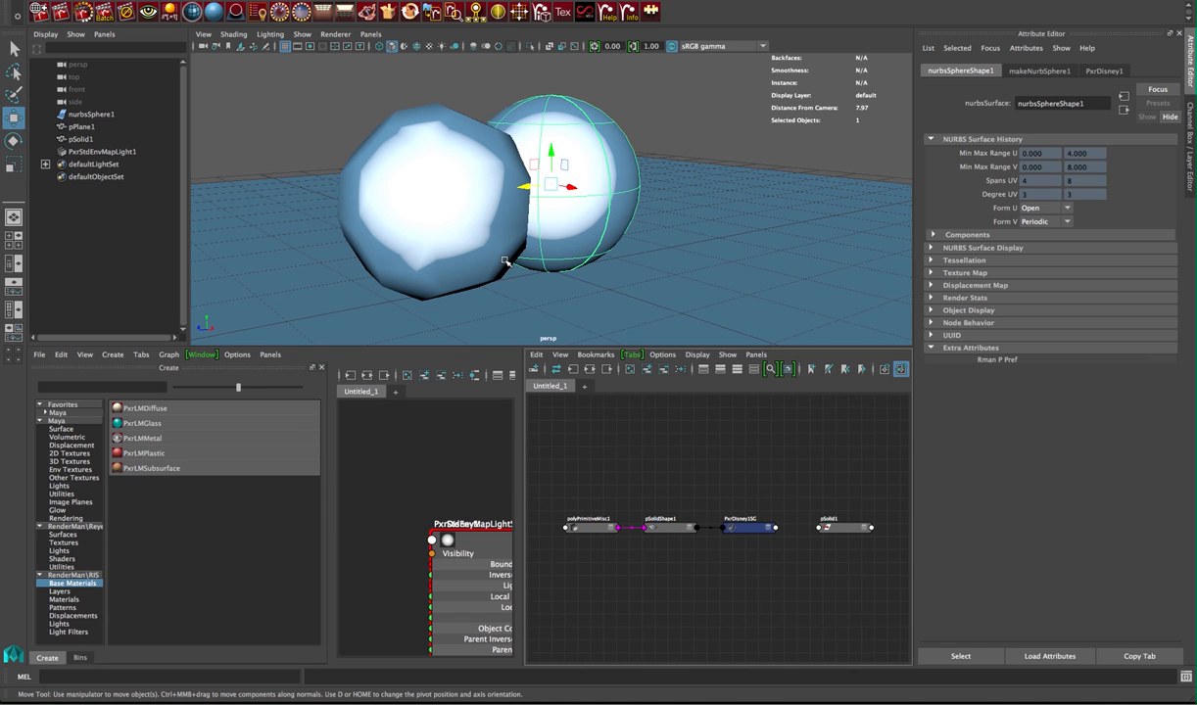
# - Select the faceted polyhedron and bring up RenderMan Controls on the Final pass settings
pyautogui.click(80, 139)
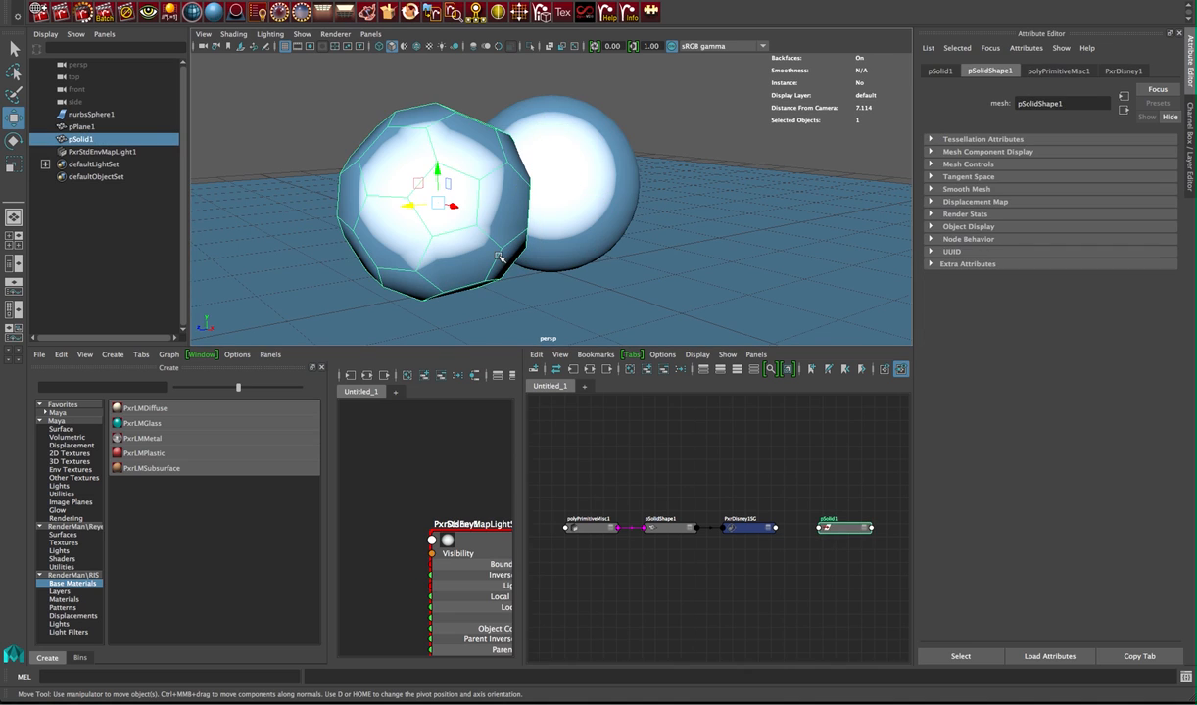
pyautogui.press('space')
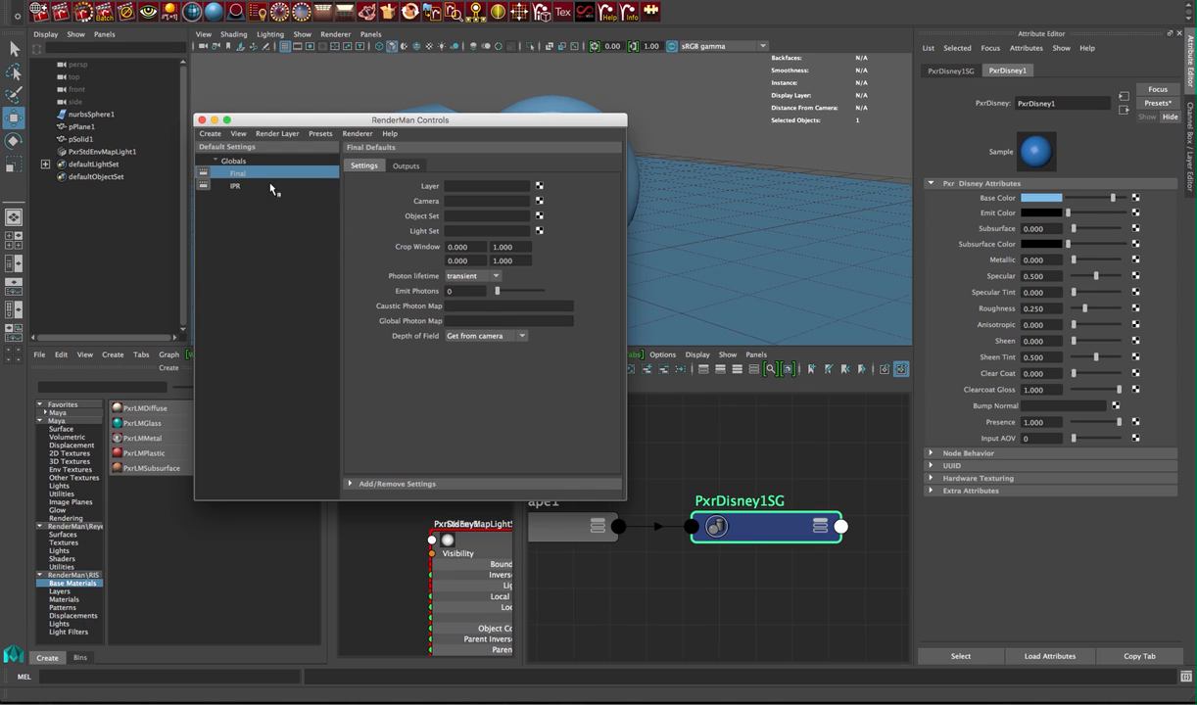
# - Add the point P and normal Nn channels to the Final pass outputs
pyautogui.click(235, 186)
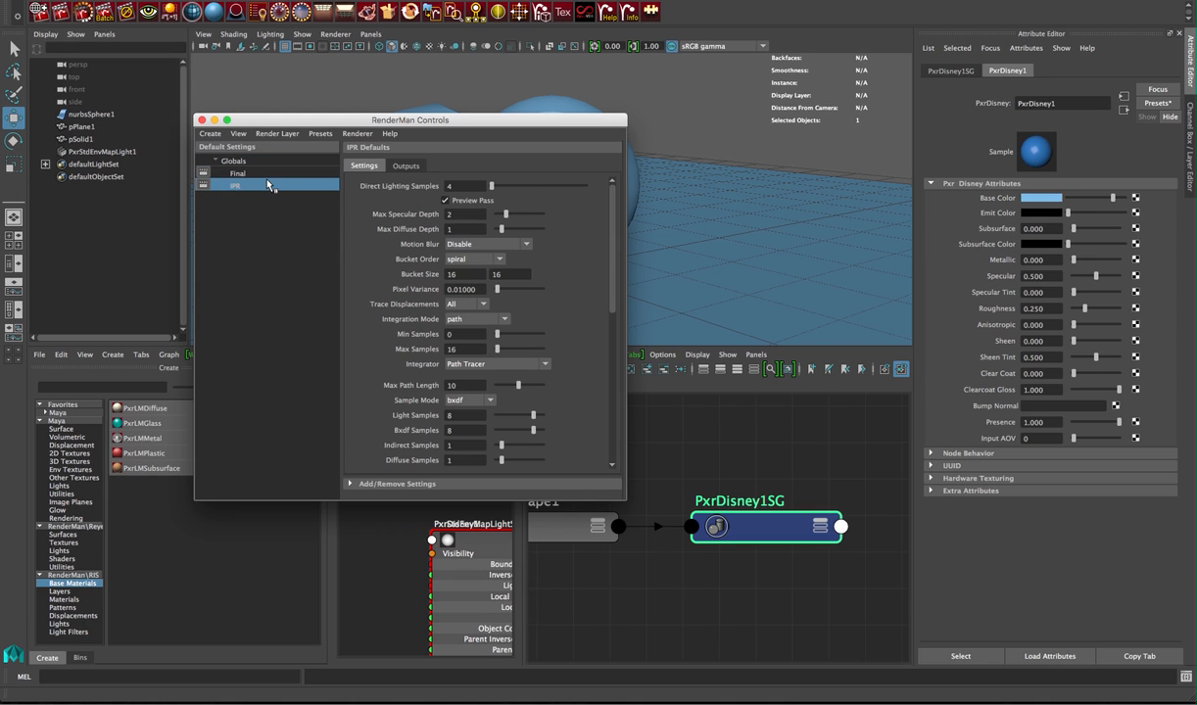
pyautogui.click(237, 172)
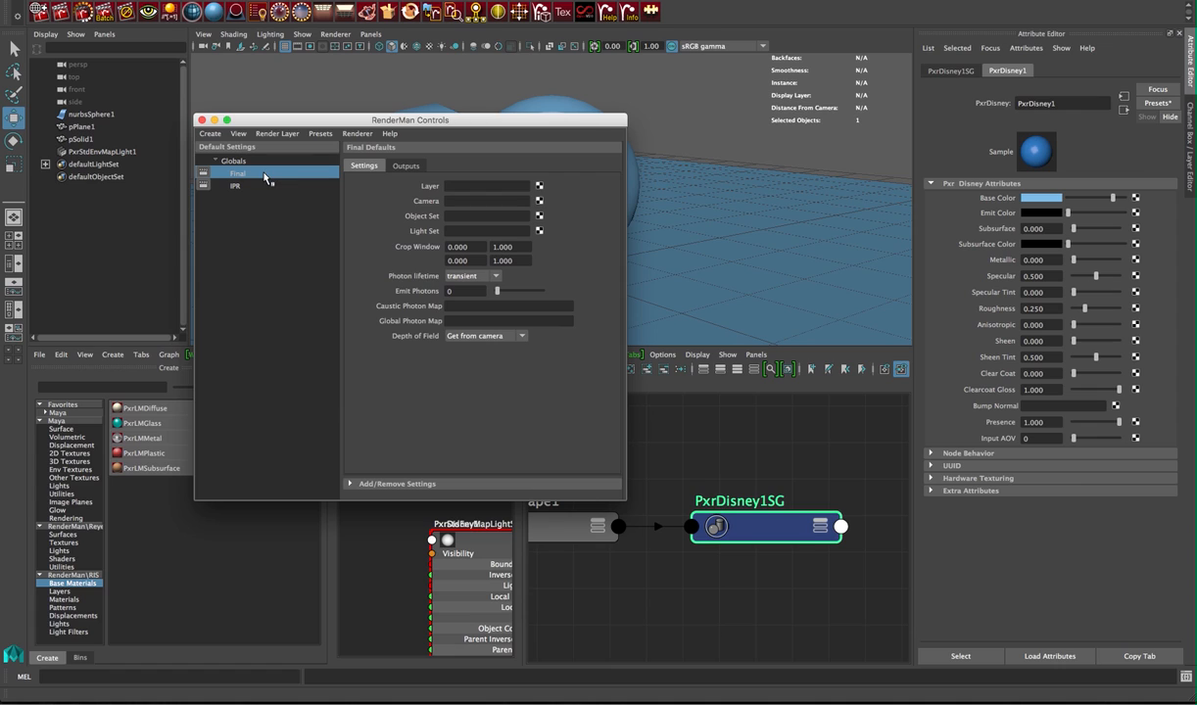
pyautogui.click(406, 165)
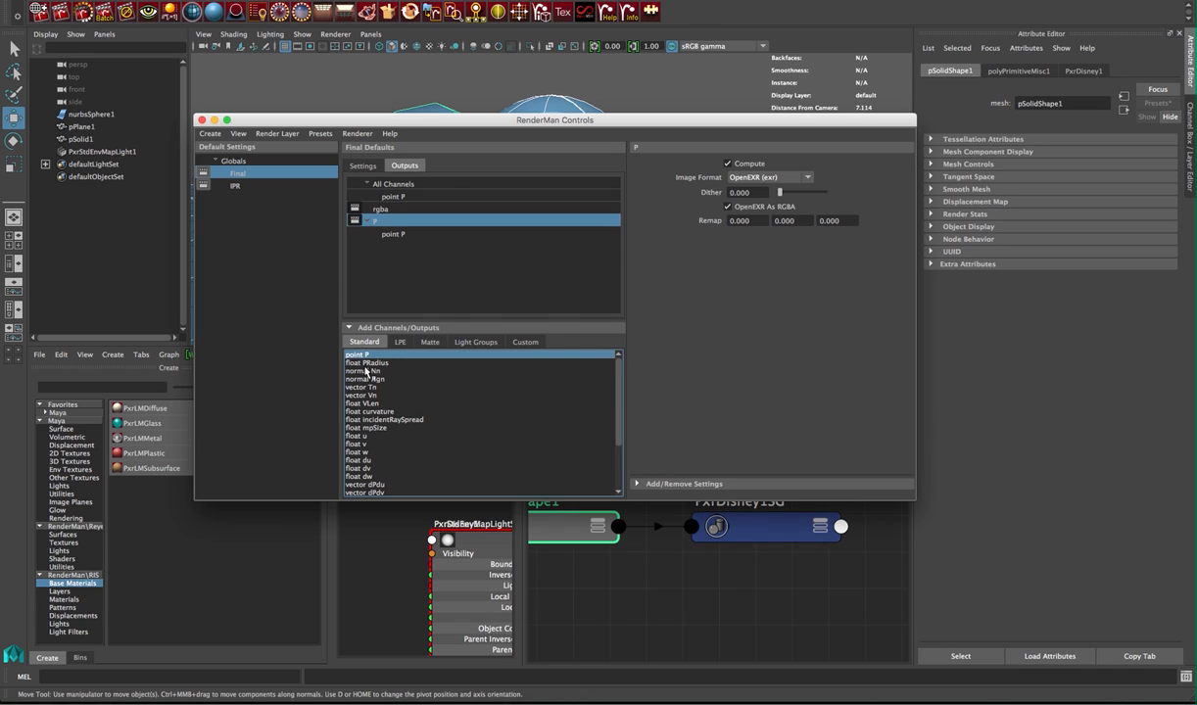
pyautogui.doubleClick(364, 371)
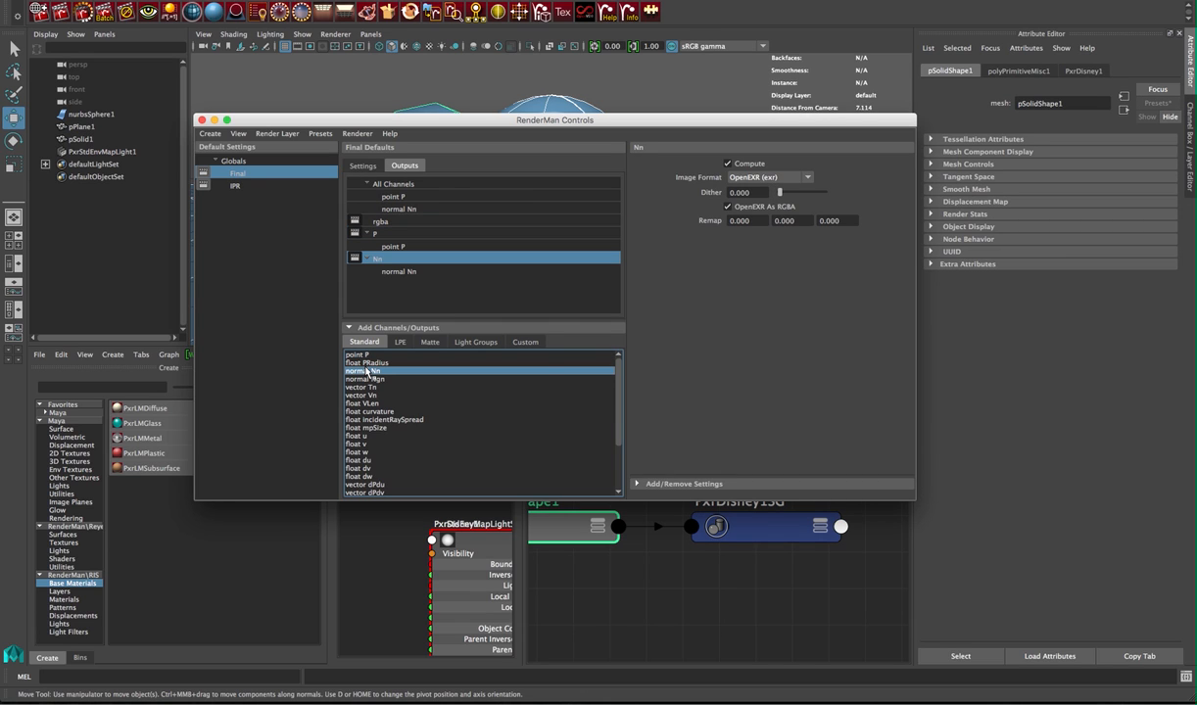
pyautogui.moveTo(427, 284)
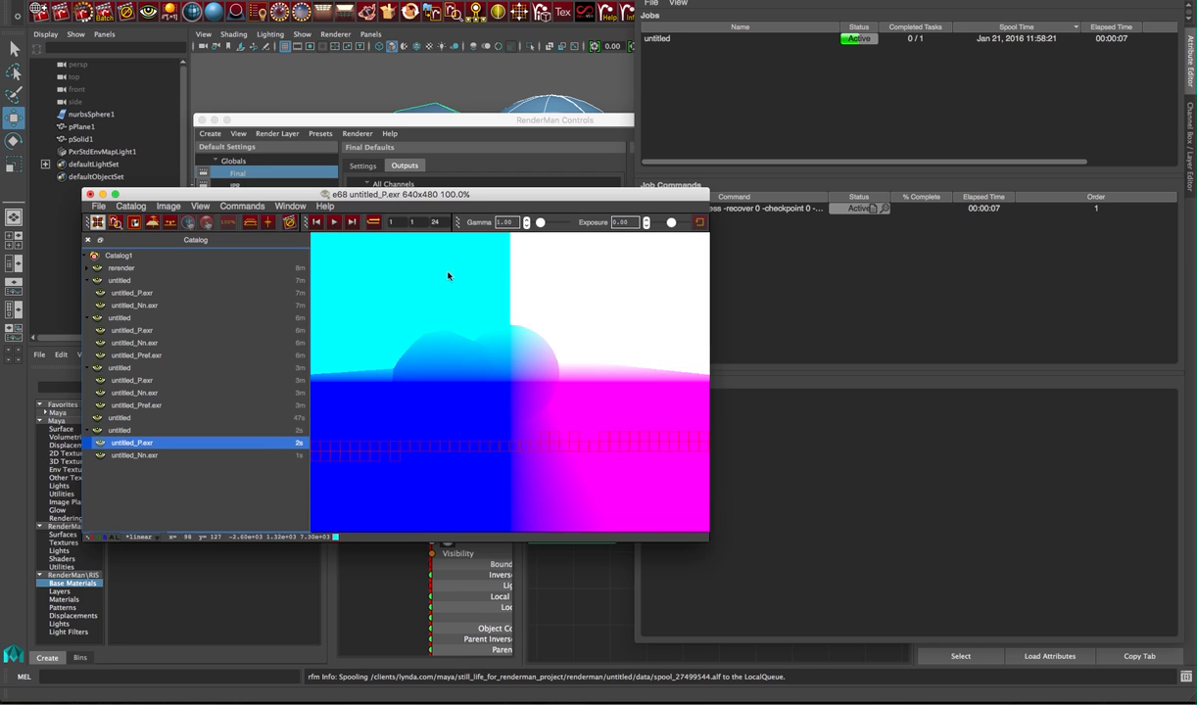
pyautogui.moveTo(735, 271)
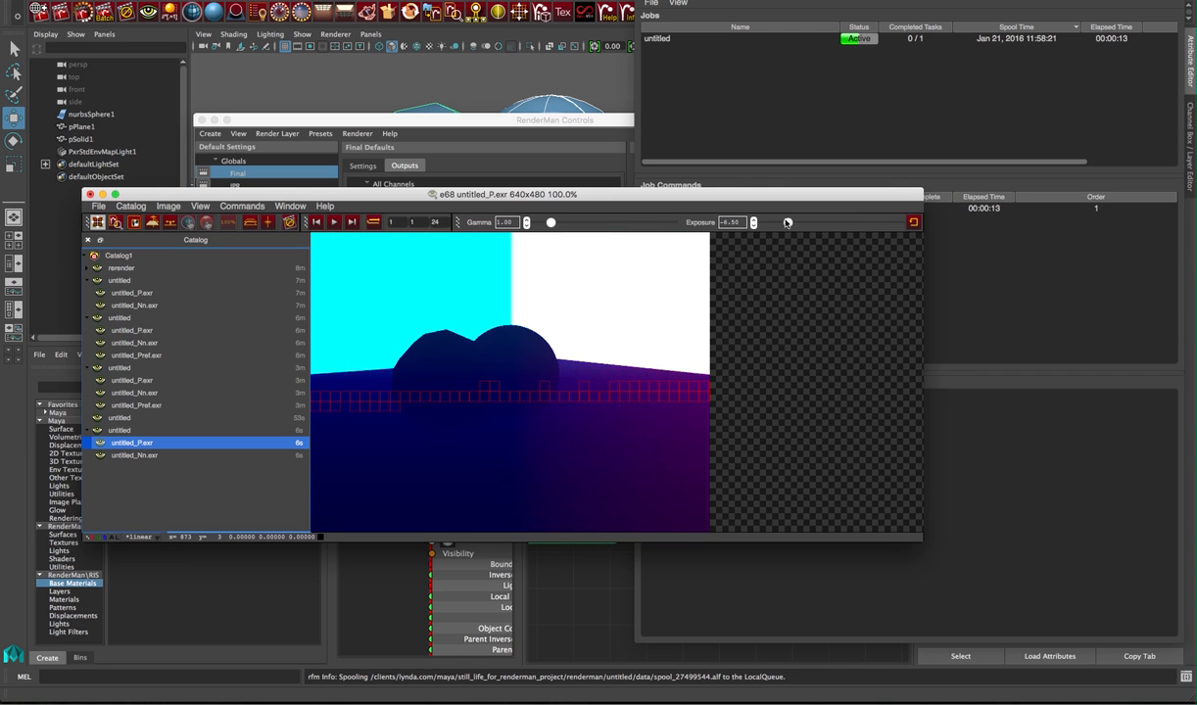
# - Adjust the P pass image's exposure in it to inspect it, then return it near normal
pyautogui.moveTo(788, 223); pyautogui.dragTo(815, 224)
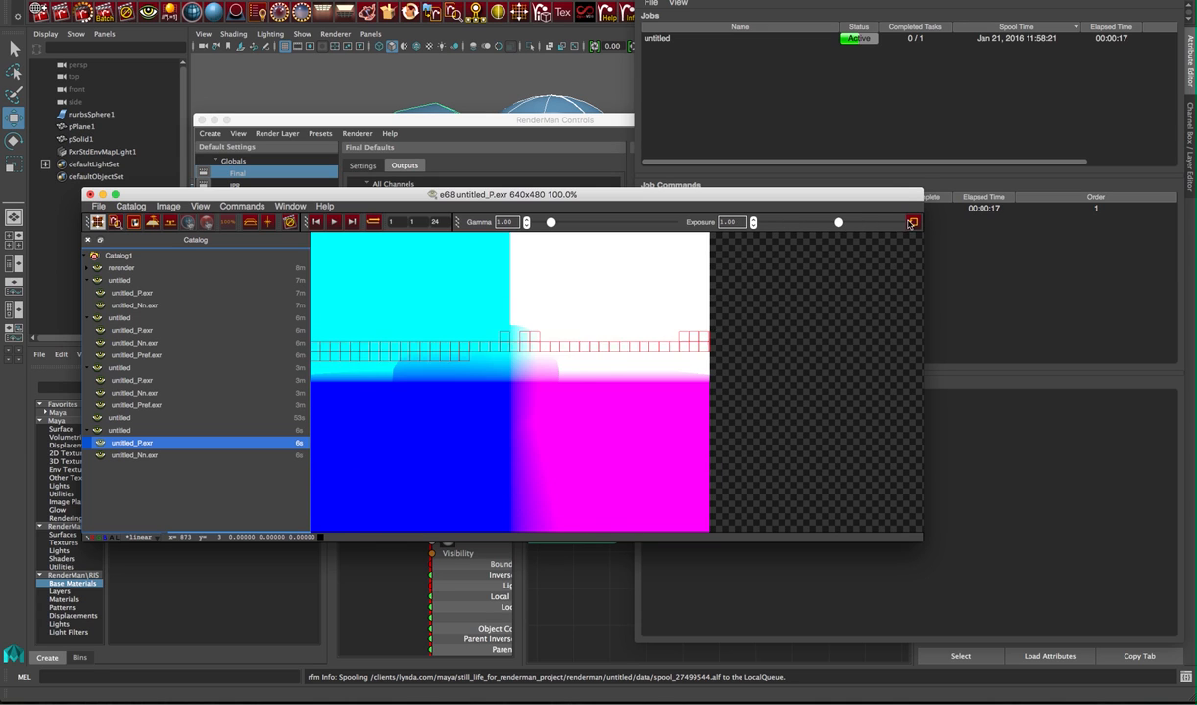
pyautogui.click(133, 455)
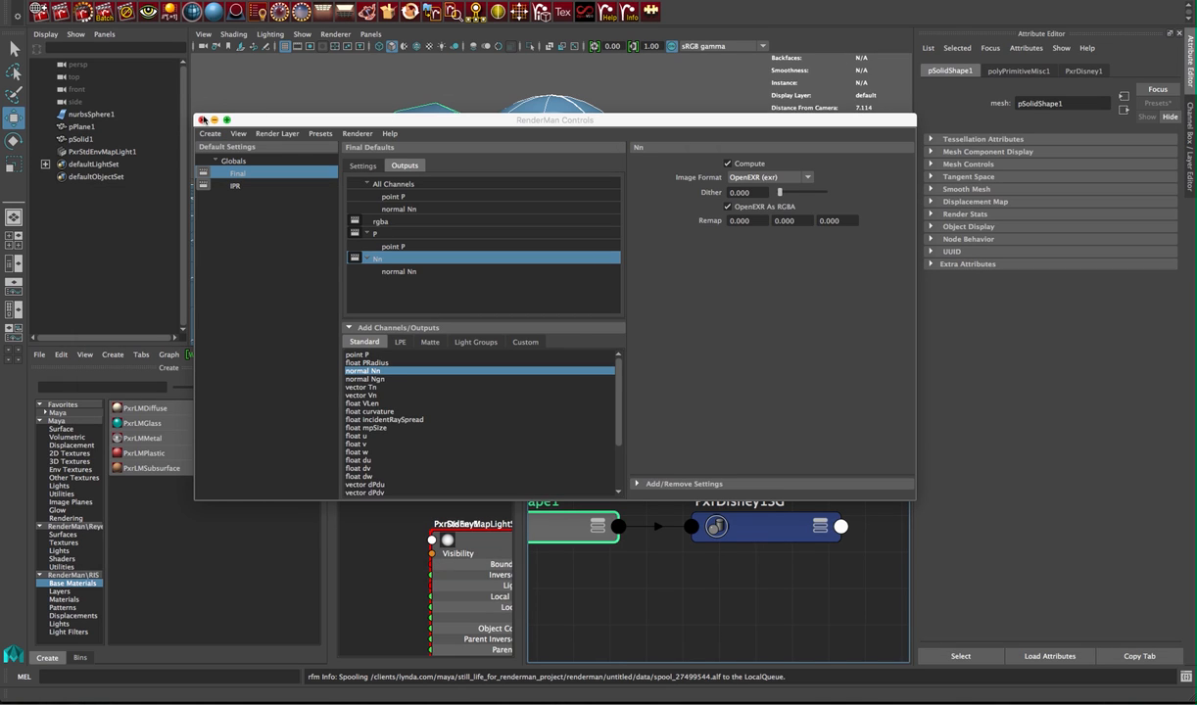
# - Close RenderMan Controls and expand the faceted sphere shape's extra attributes for the Pref attribute
pyautogui.click(204, 120)
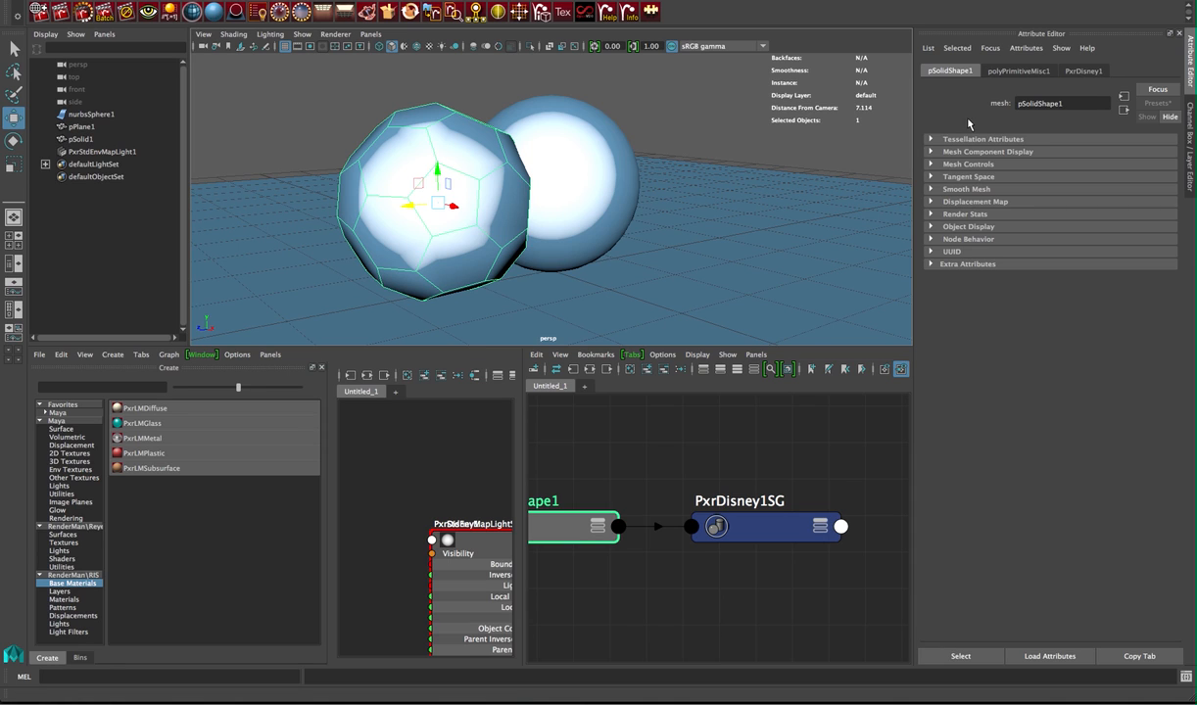
pyautogui.press('space')
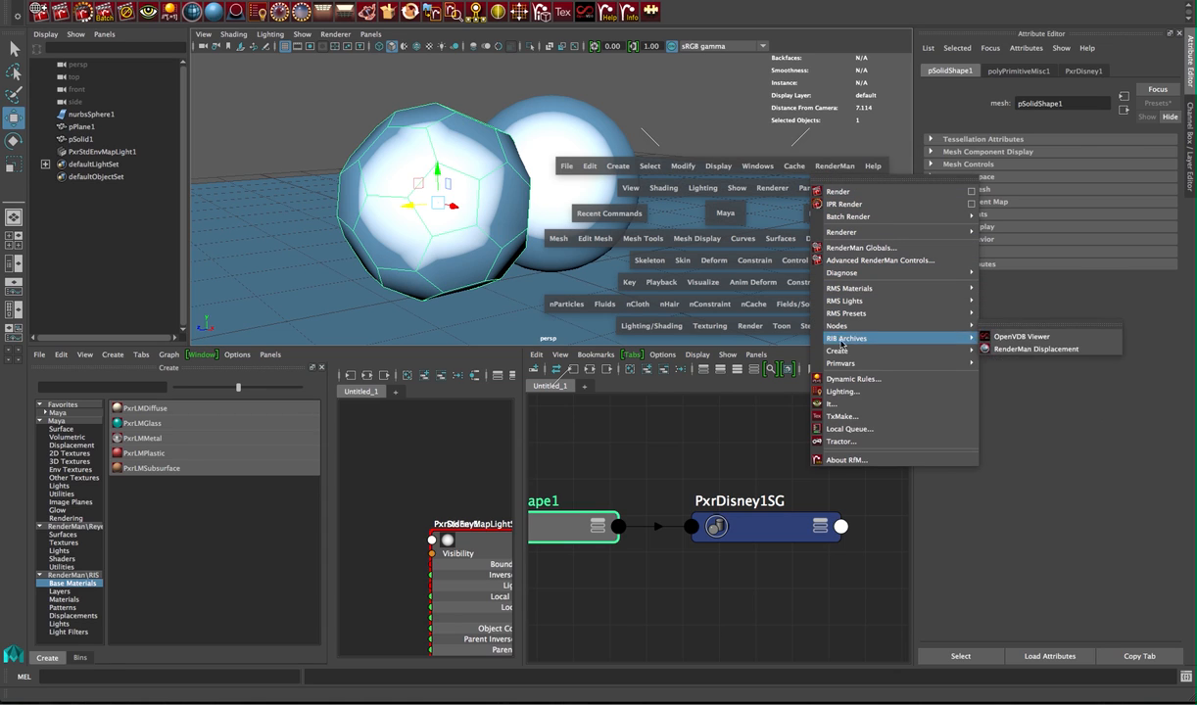
pyautogui.moveTo(840, 362)
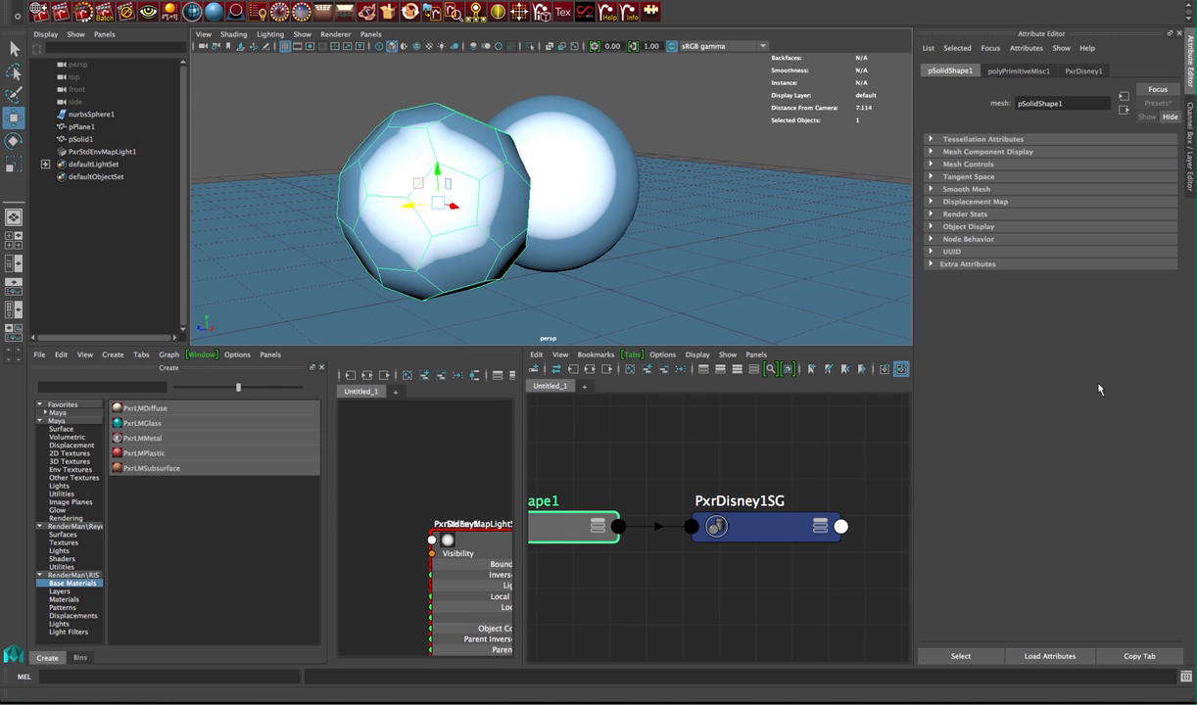
pyautogui.moveTo(1084, 284)
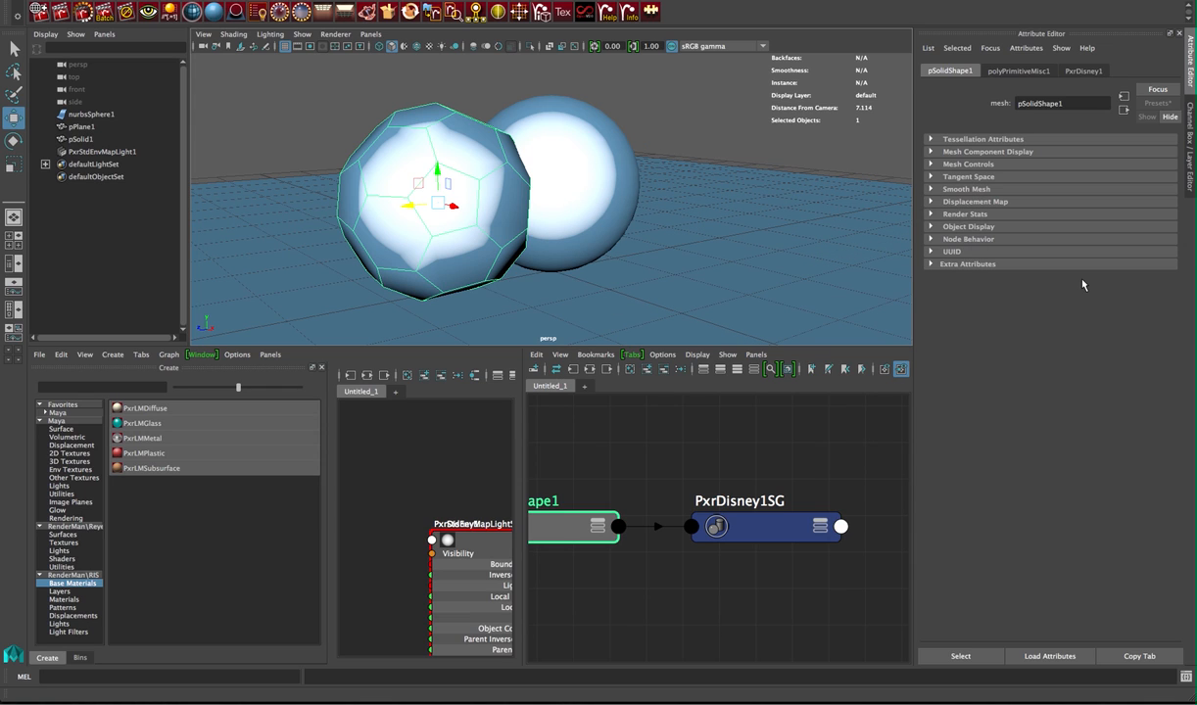
pyautogui.click(1019, 71)
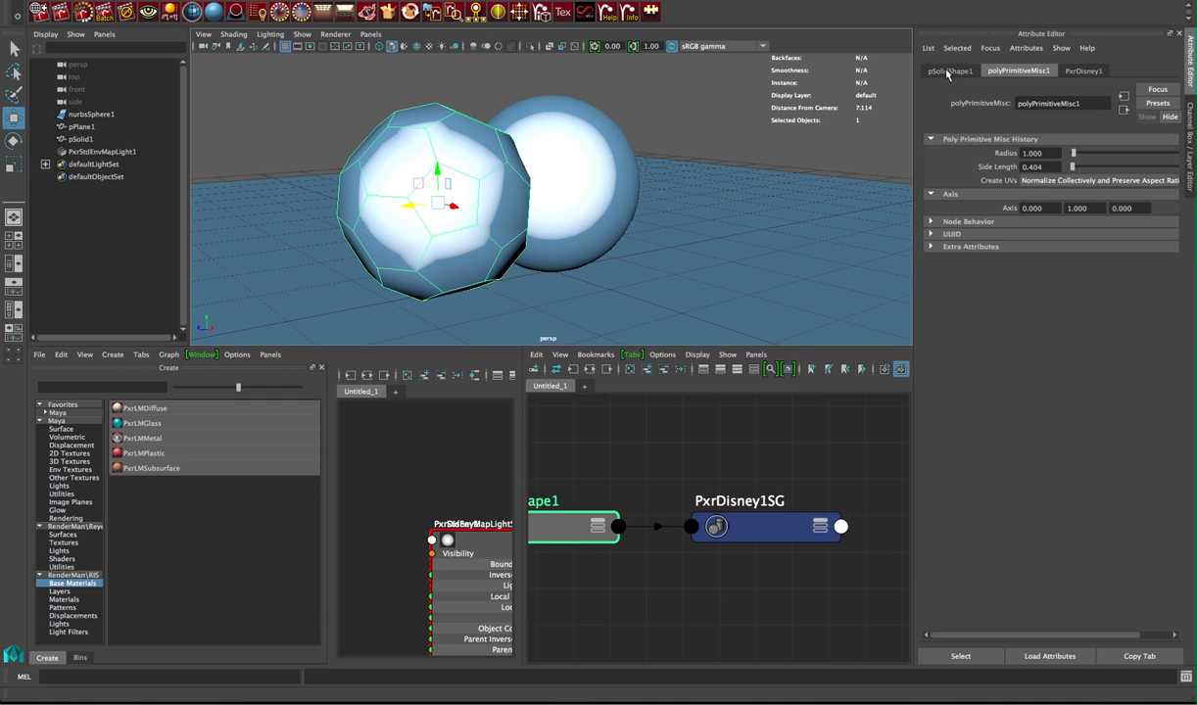
pyautogui.click(948, 70)
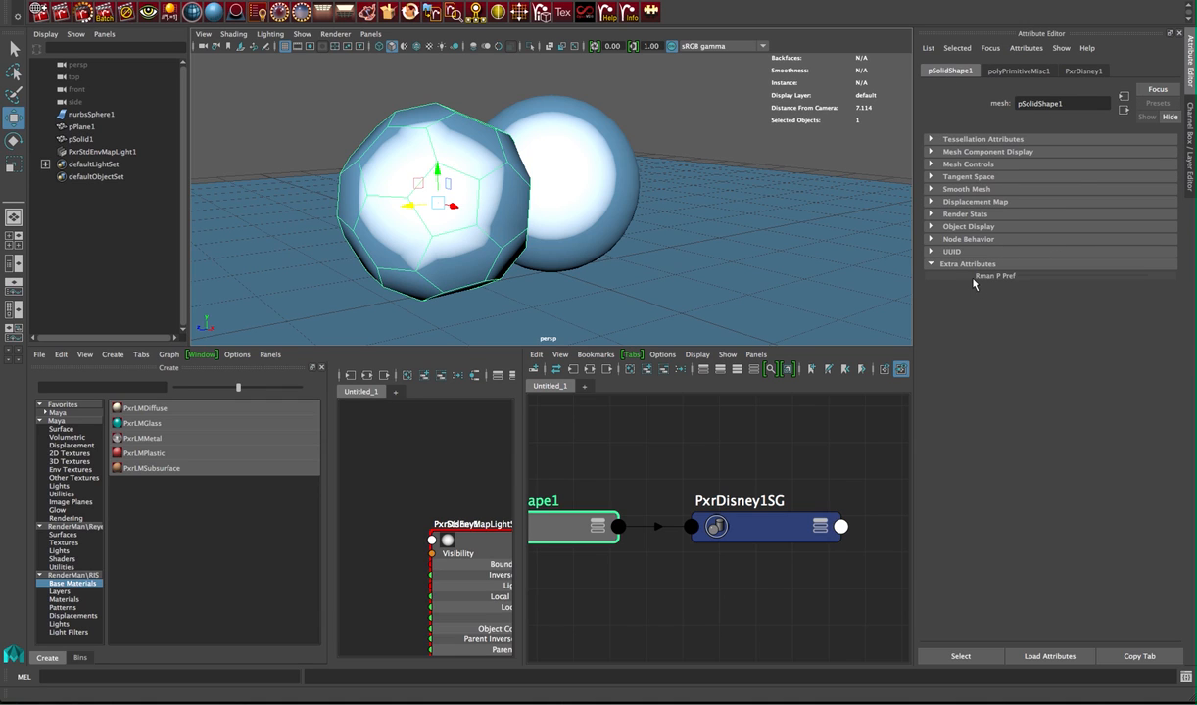
pyautogui.moveTo(1003, 284)
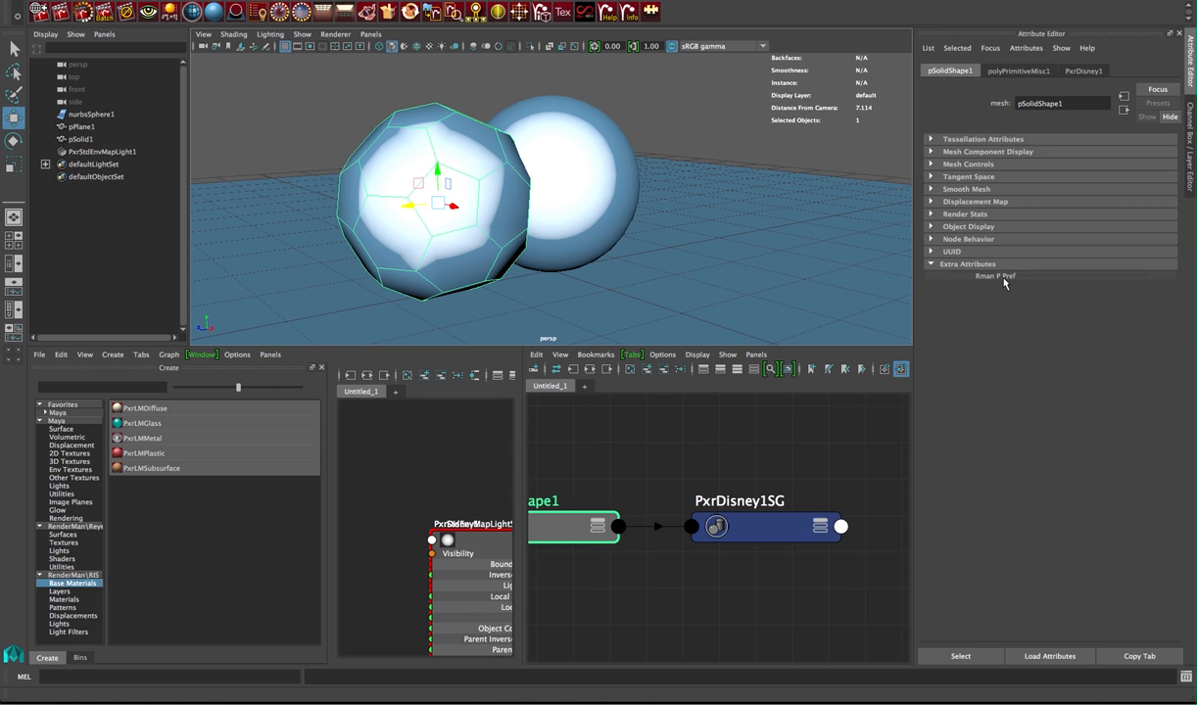
pyautogui.moveTo(596, 204)
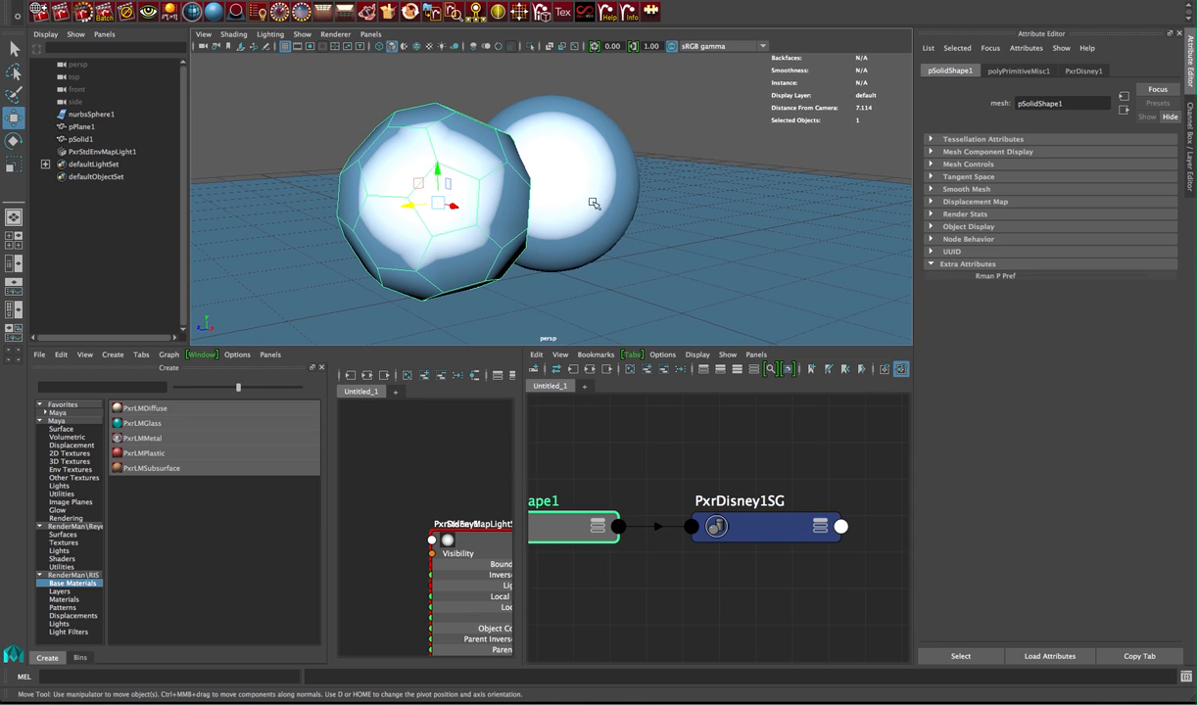
pyautogui.moveTo(435, 206)
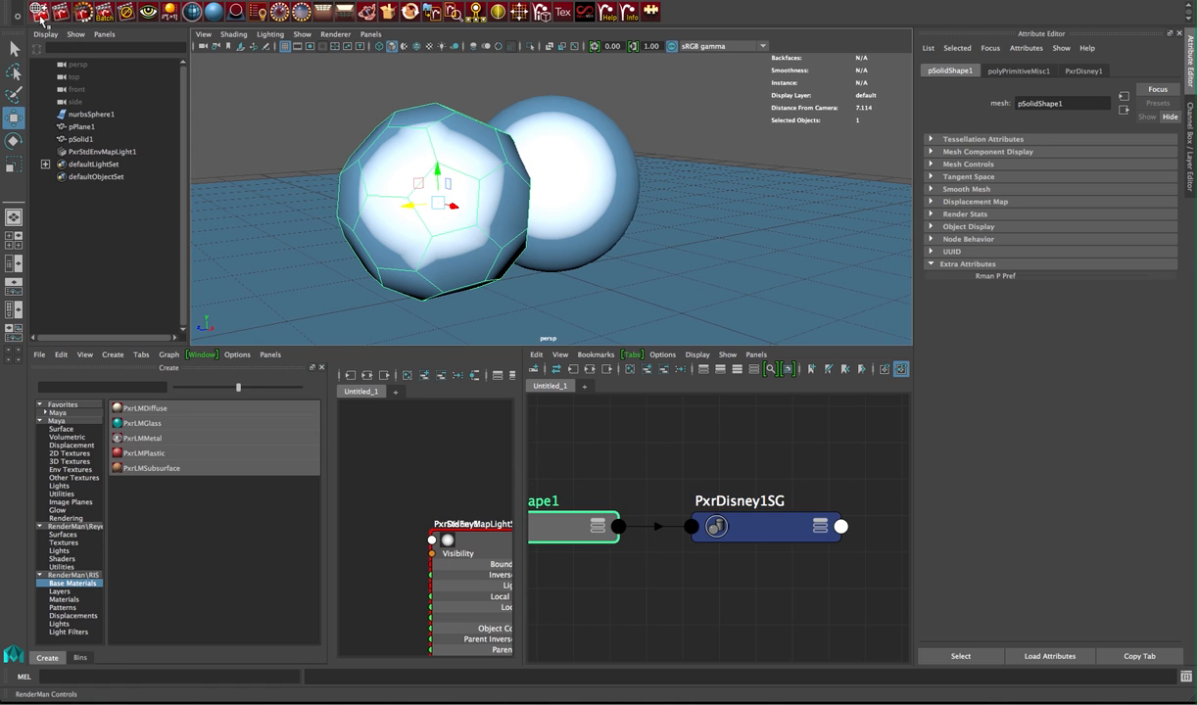
pyautogui.moveTo(463, 499)
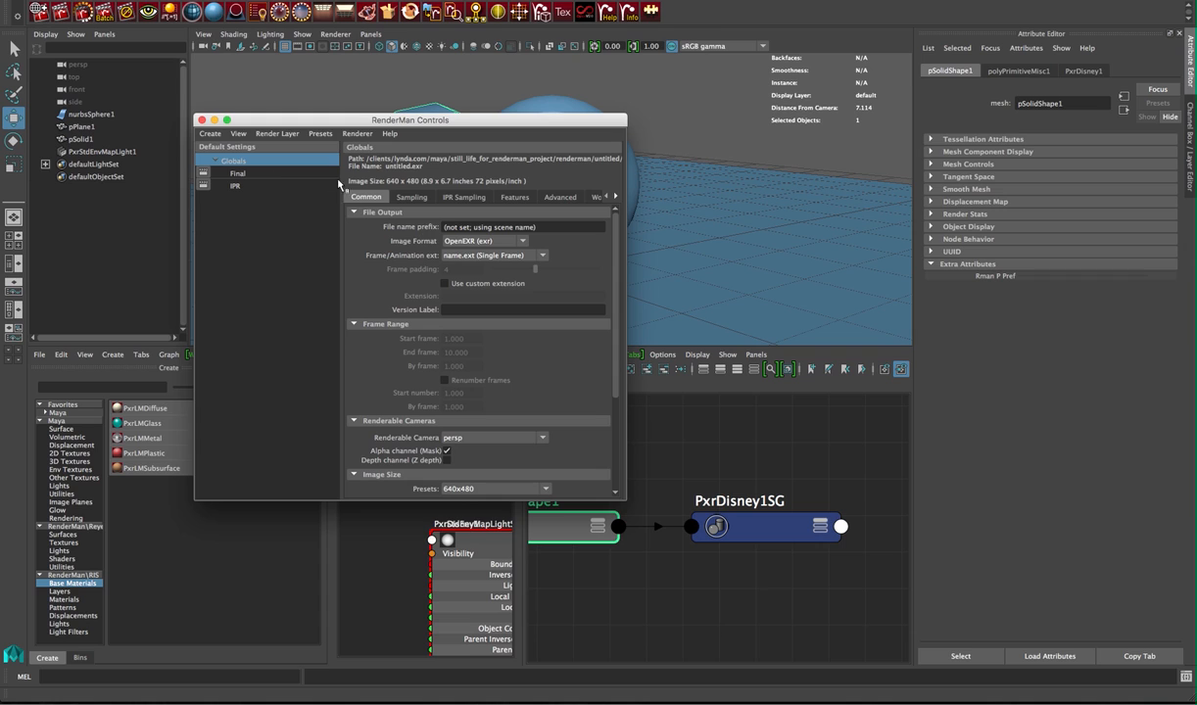
# - Add a custom 'point __Pref' channel to the Final pass outputs
pyautogui.click(238, 172)
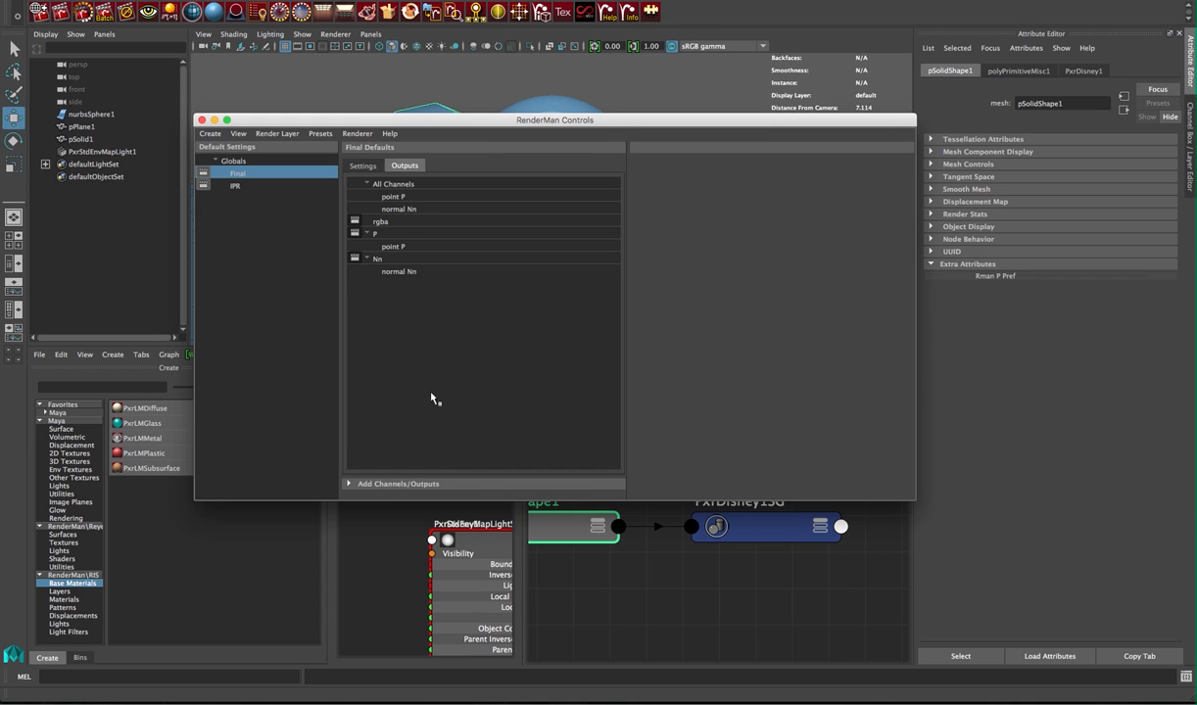
pyautogui.click(398, 482)
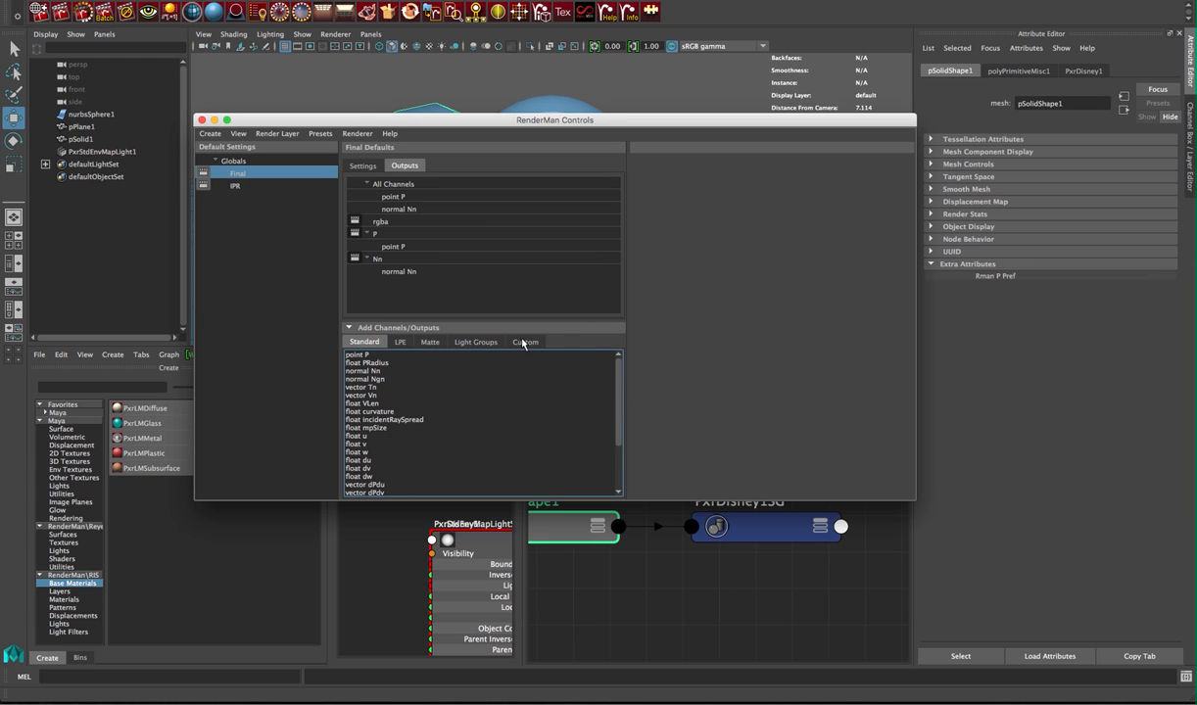
pyautogui.click(525, 341)
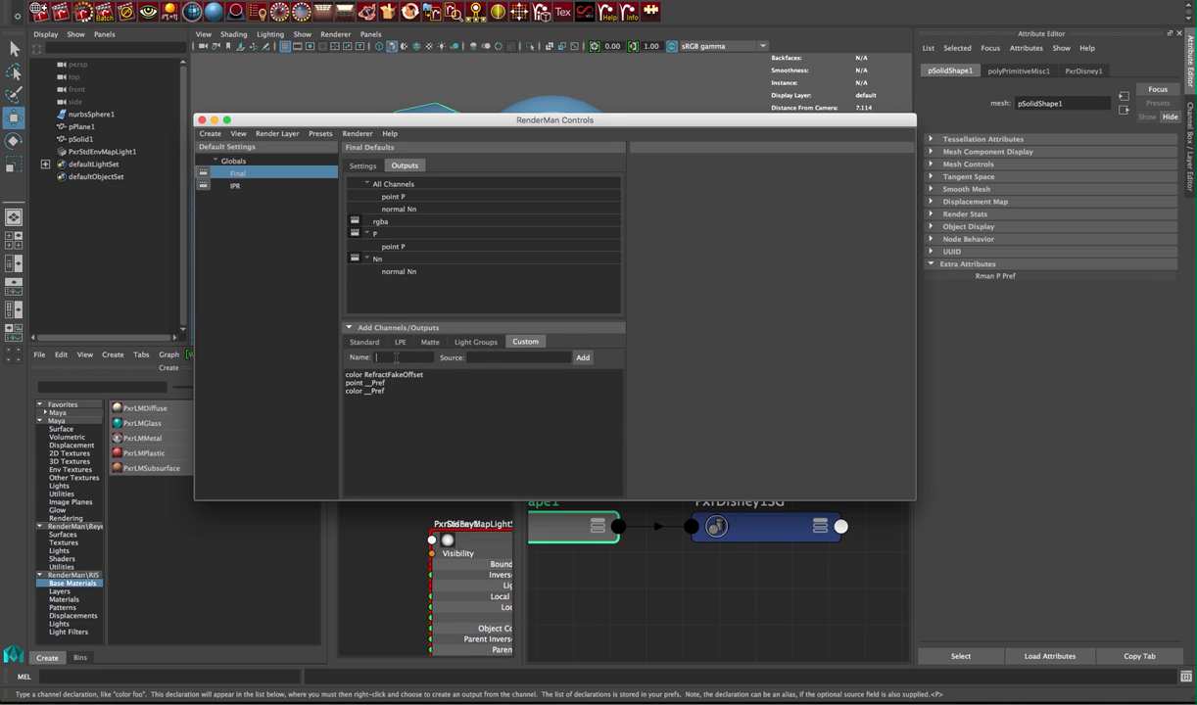
pyautogui.write('point __Pref')
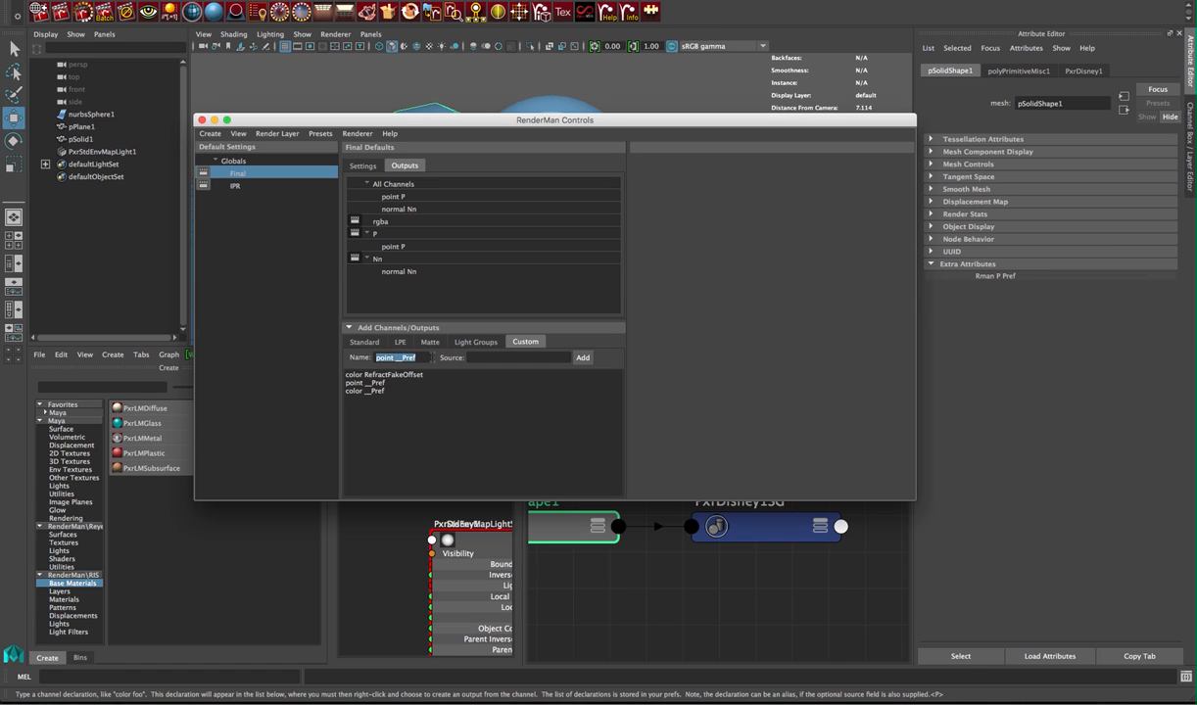
pyautogui.click(384, 374)
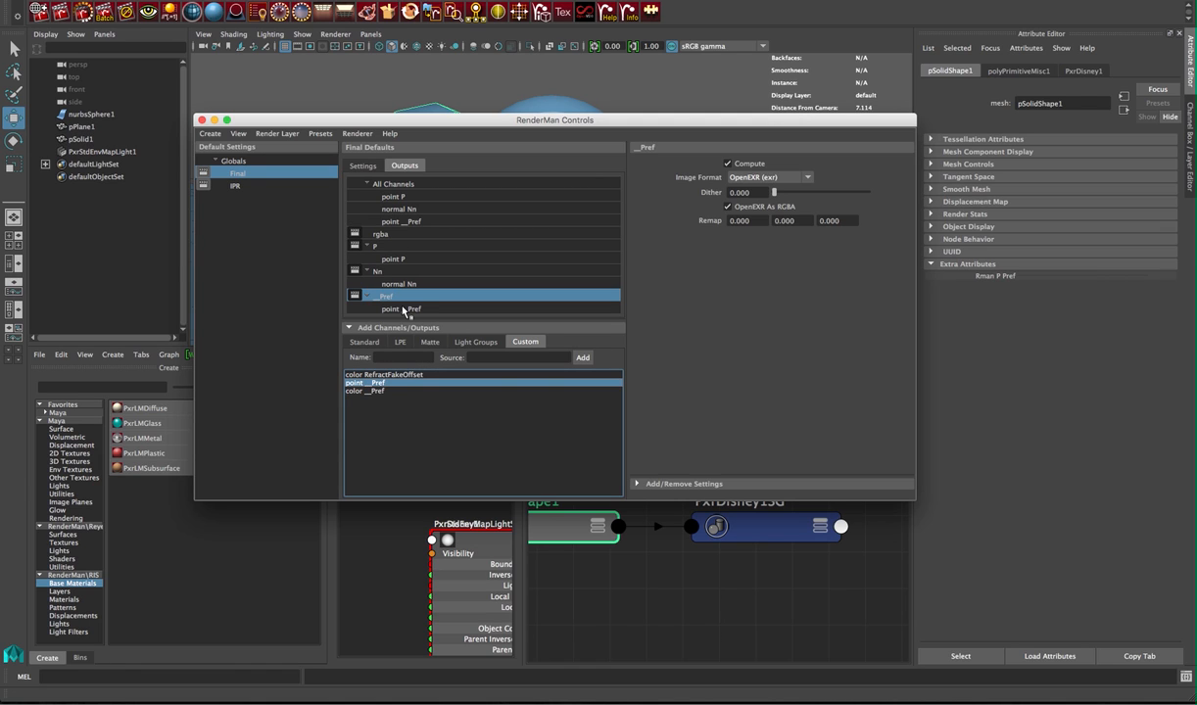
pyautogui.moveTo(435, 302)
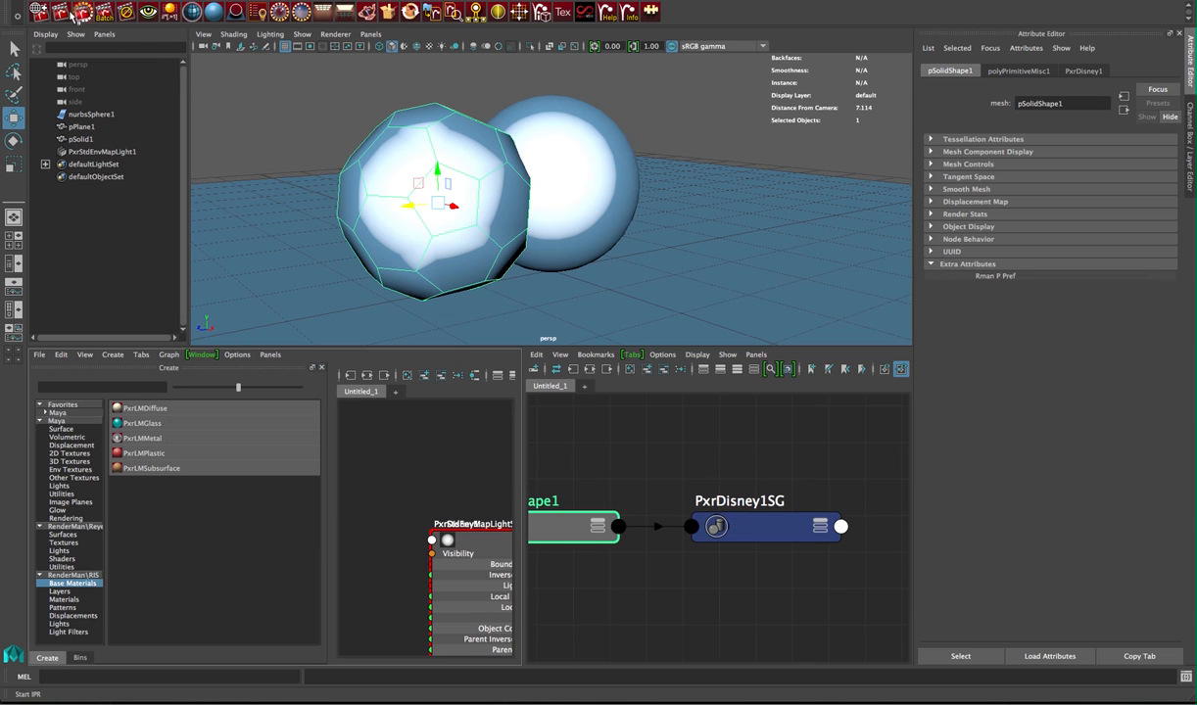
# - Render the scene and view the beauty, P, Nn and rainbow Pref images in the it catalog
pyautogui.click(62, 11)
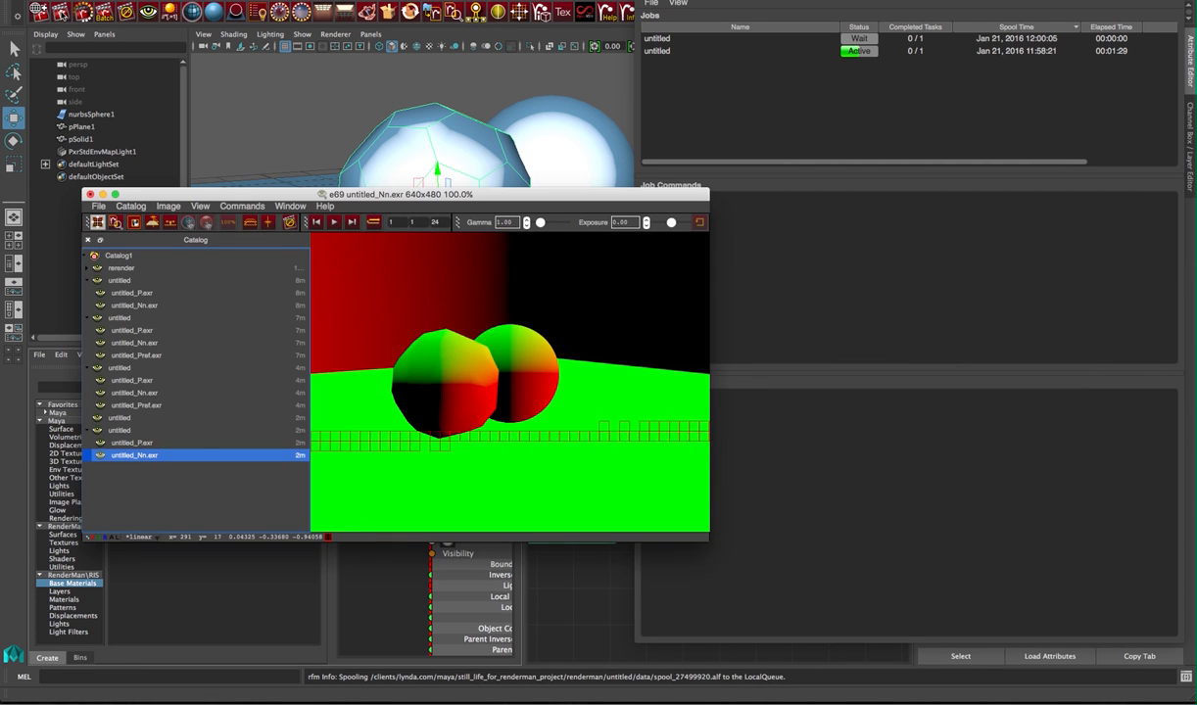
pyautogui.click(758, 51)
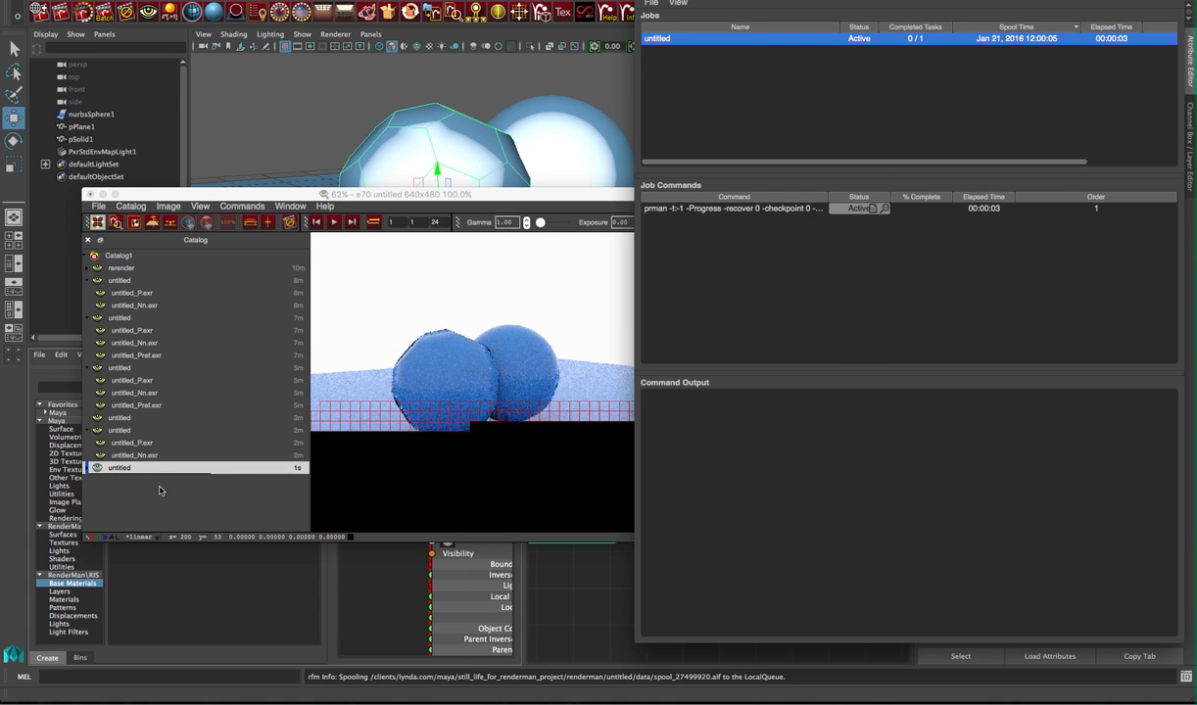
pyautogui.click(133, 481)
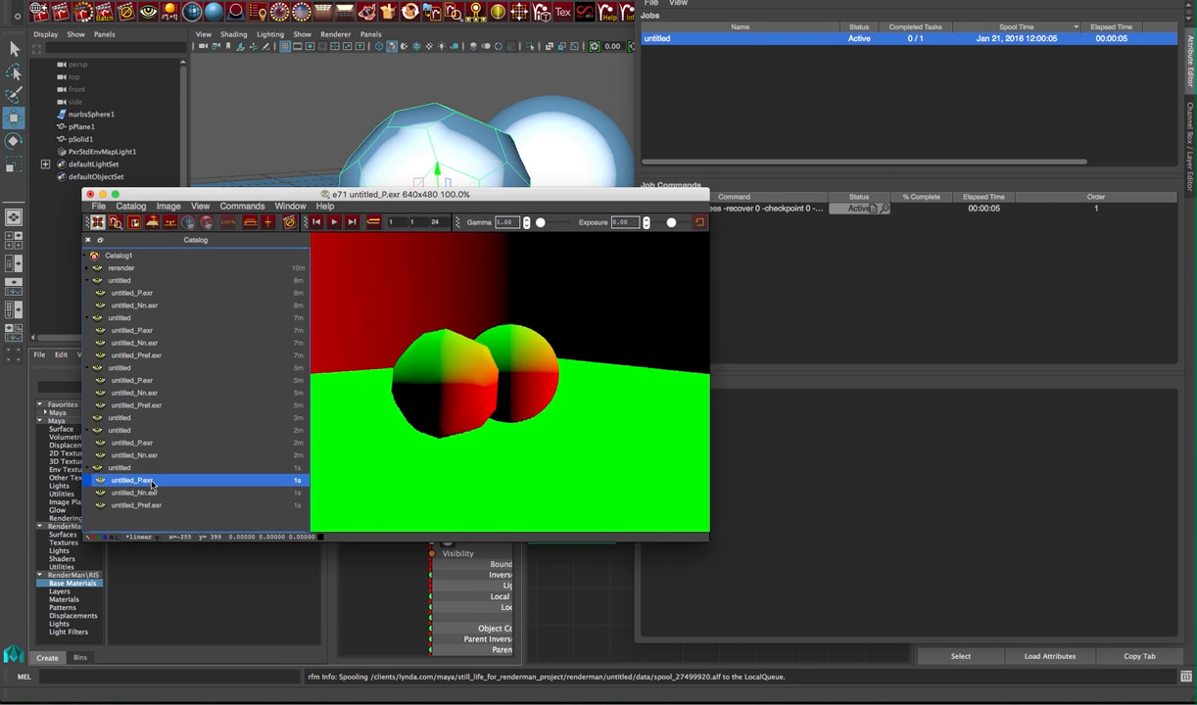
pyautogui.click(137, 506)
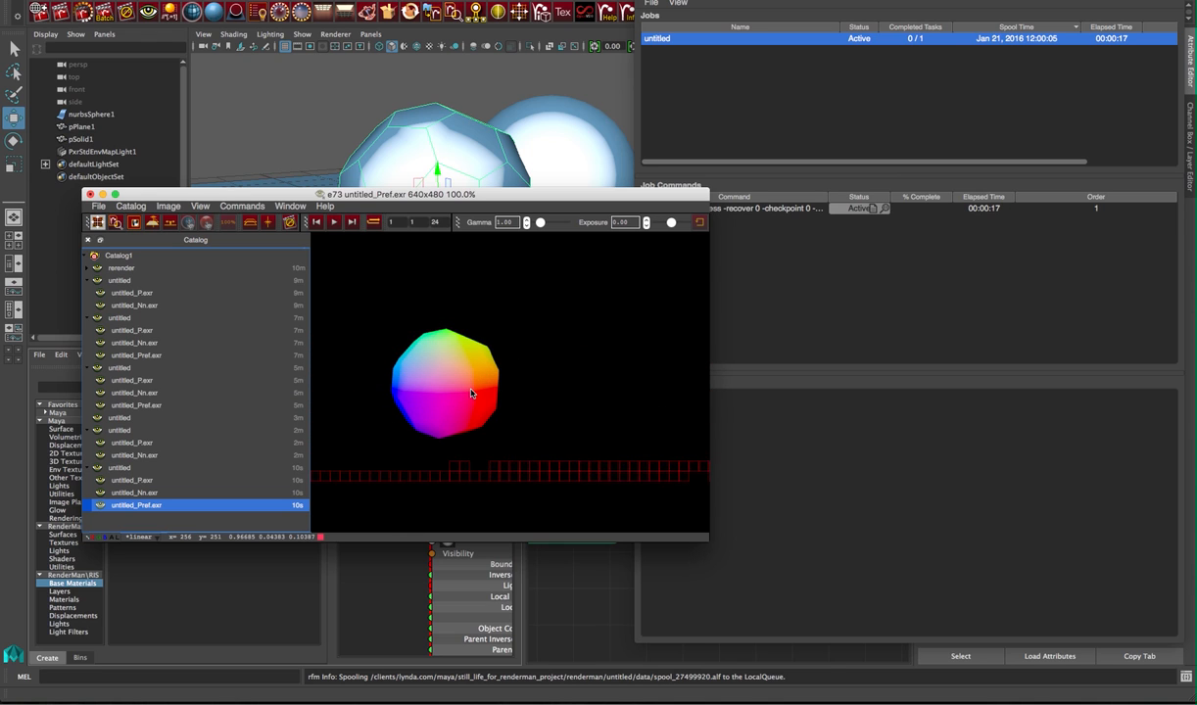
pyautogui.click(133, 494)
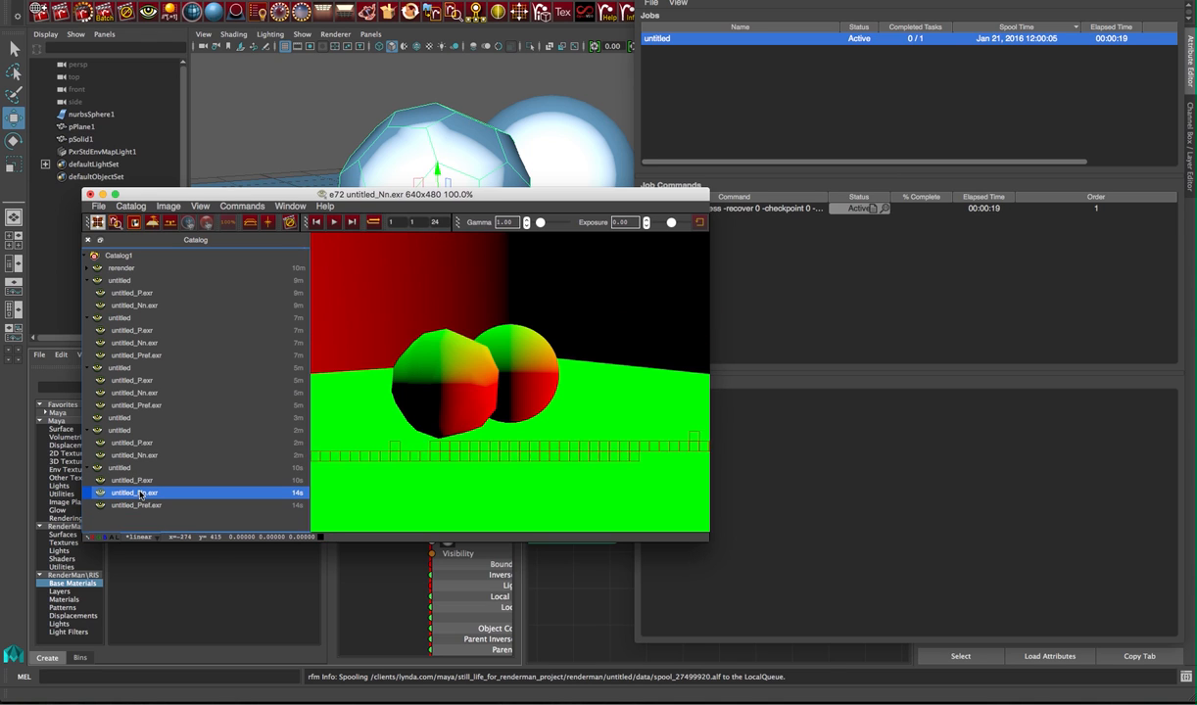
pyautogui.click(133, 480)
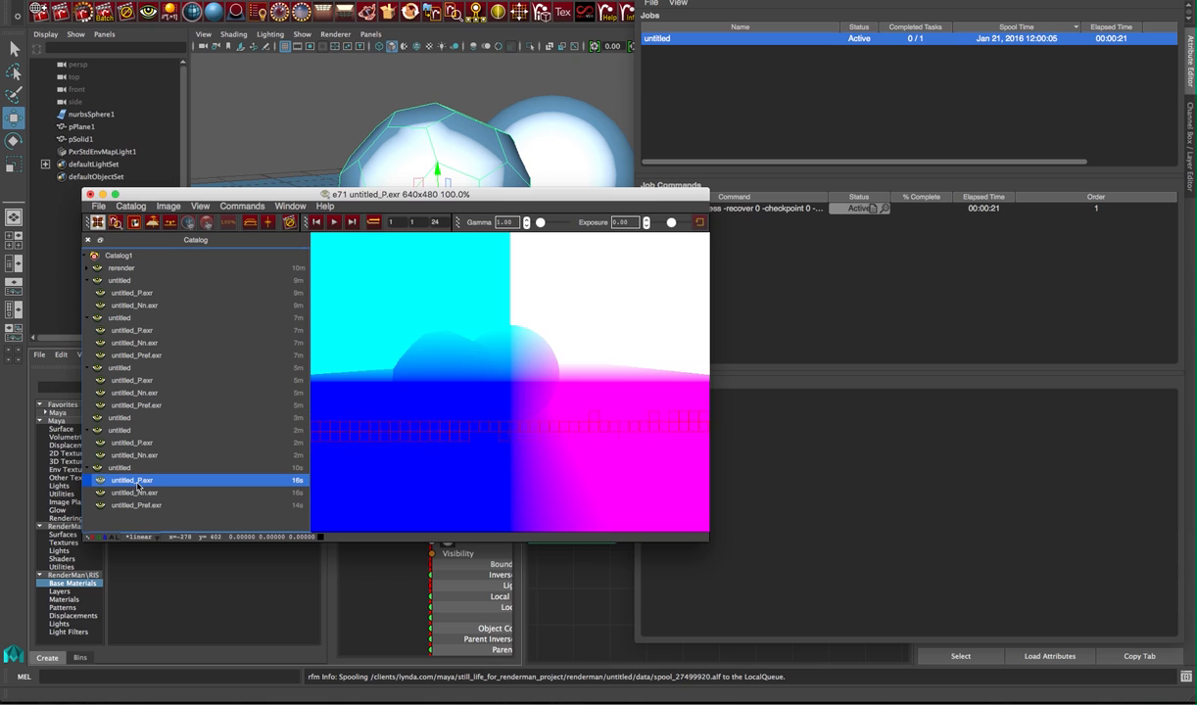
pyautogui.click(137, 506)
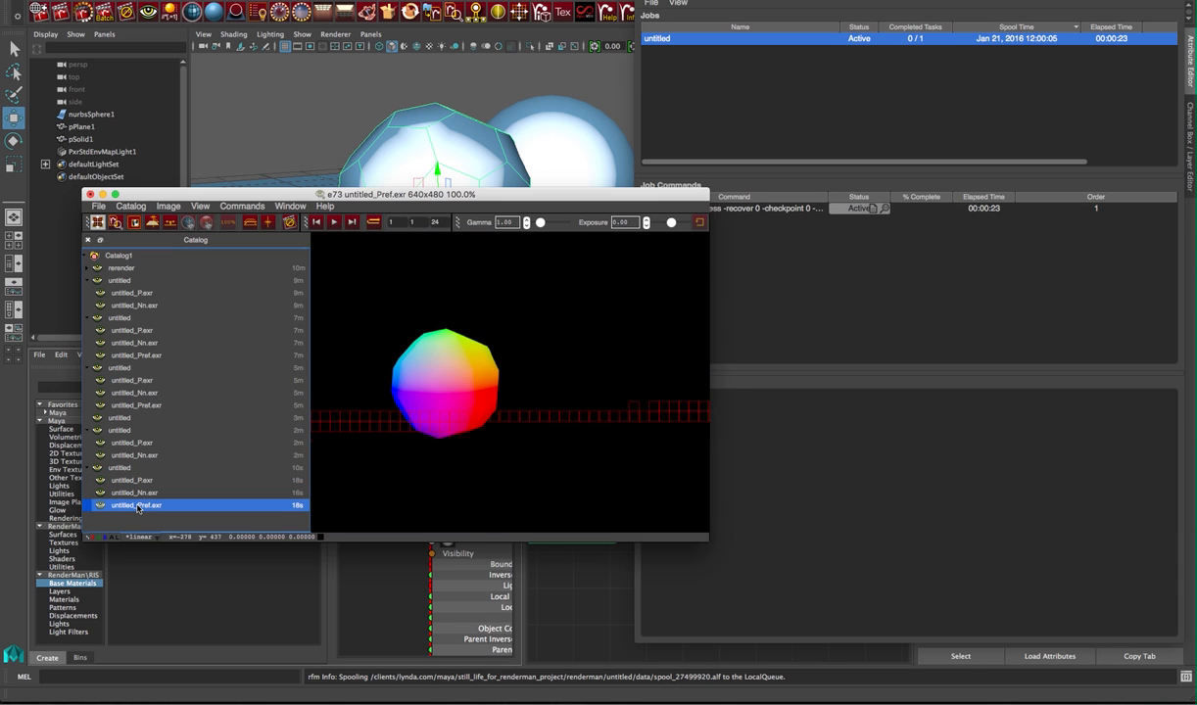